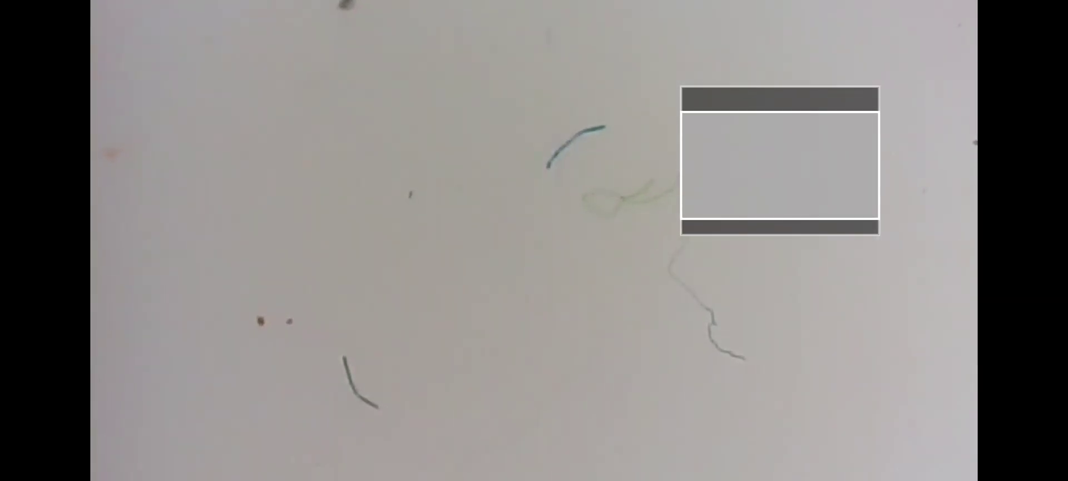
Zoom in on the moving filaments and show the playback controls at 14:42 of 46:35
left_click(534, 240)
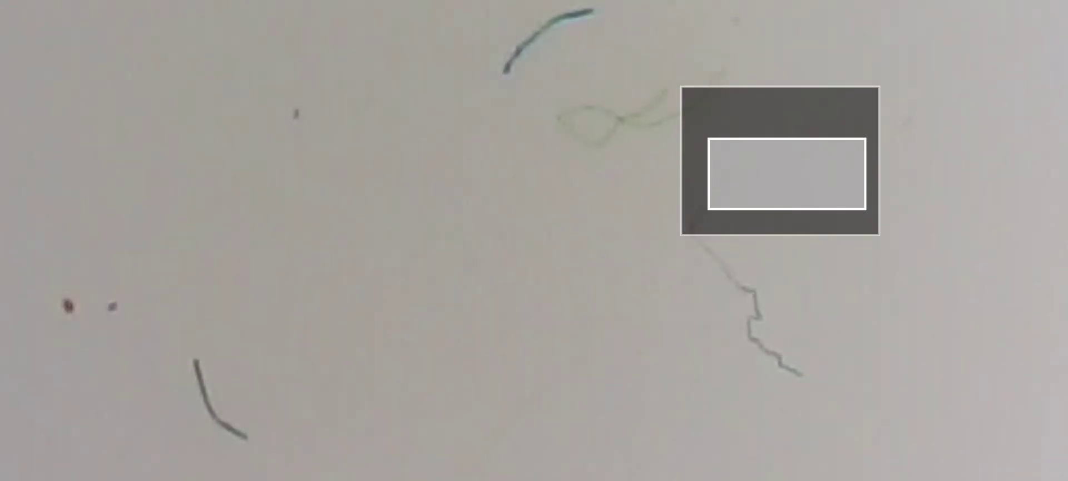
left_click(534, 240)
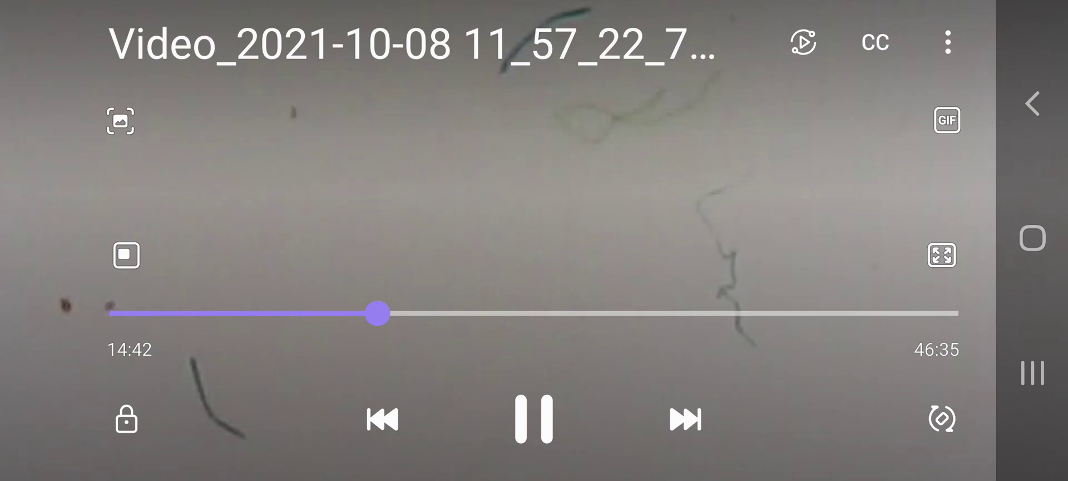